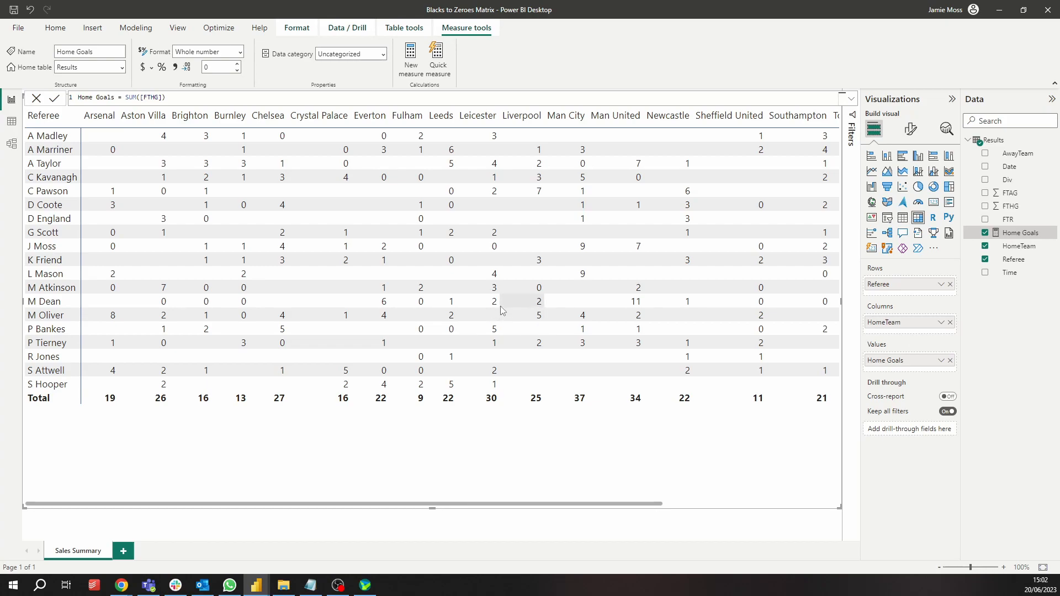
{"action": "mouse_move", "coordinate": [282, 136]}
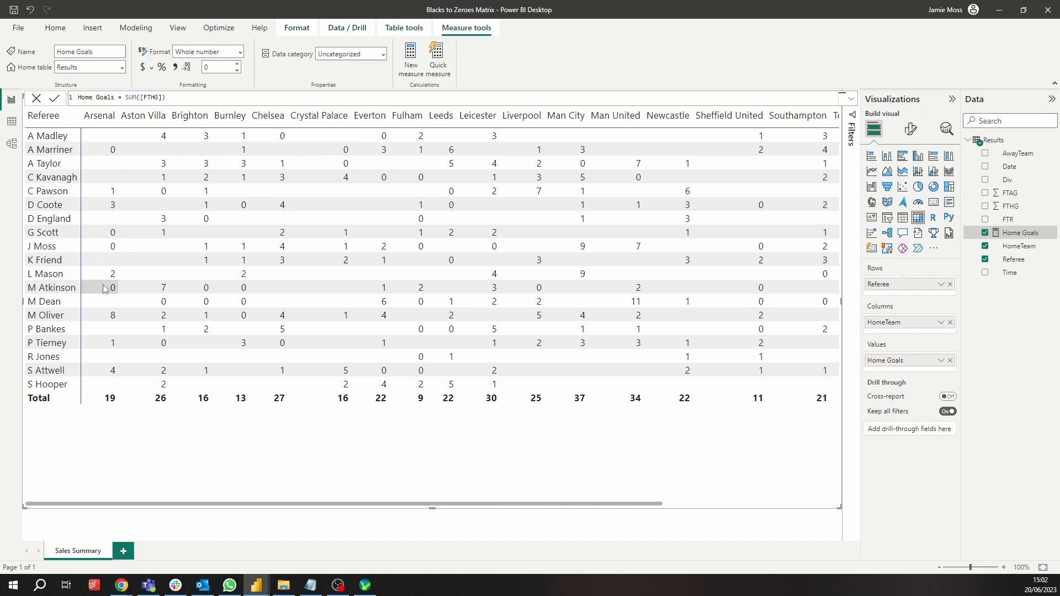
{"action": "mouse_move", "coordinate": [351, 479]}
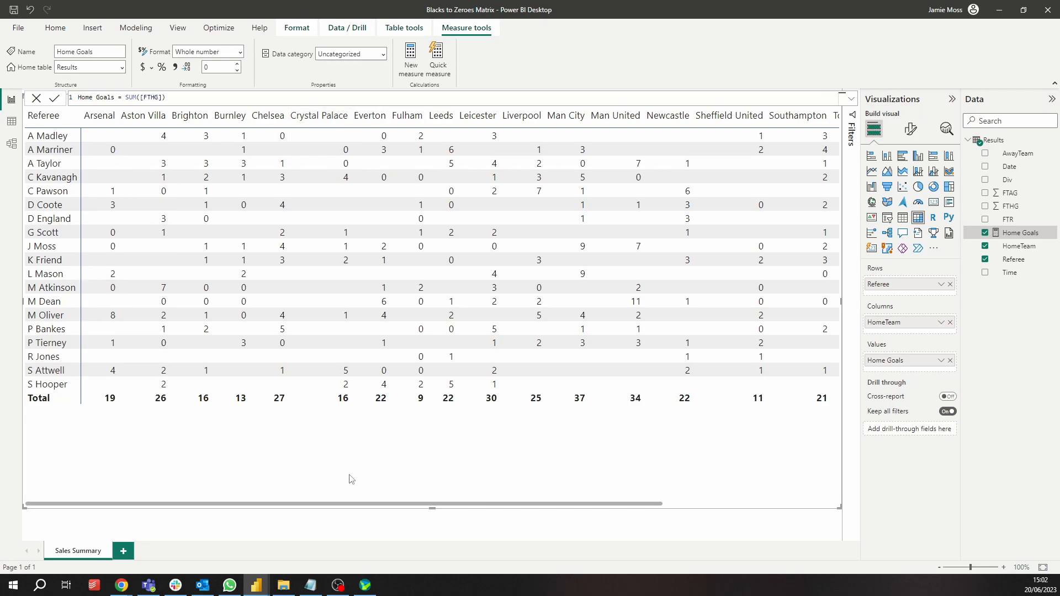
{"action": "mouse_move", "coordinate": [390, 493]}
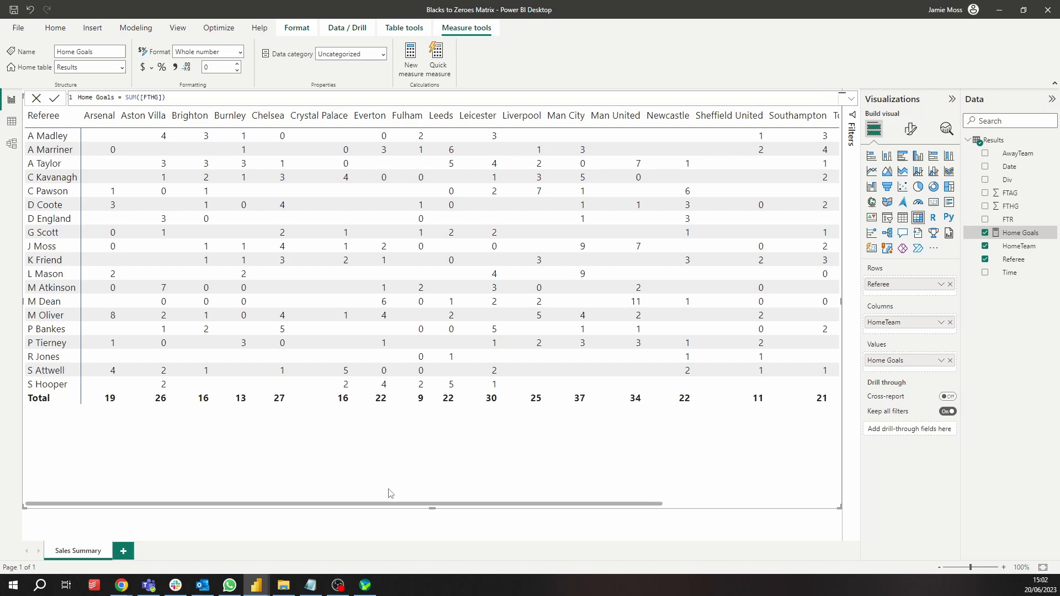
{"action": "mouse_move", "coordinate": [389, 488]}
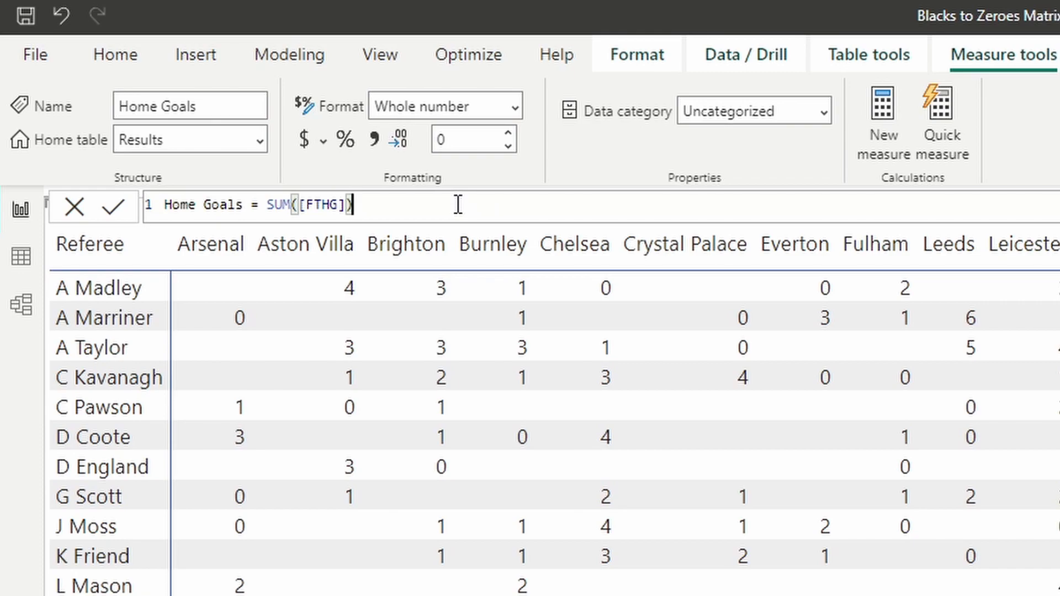
Append + 0 to SUM([FTHG]) in the Home Goals measure
{"action": "type", "text": "+ 0"}
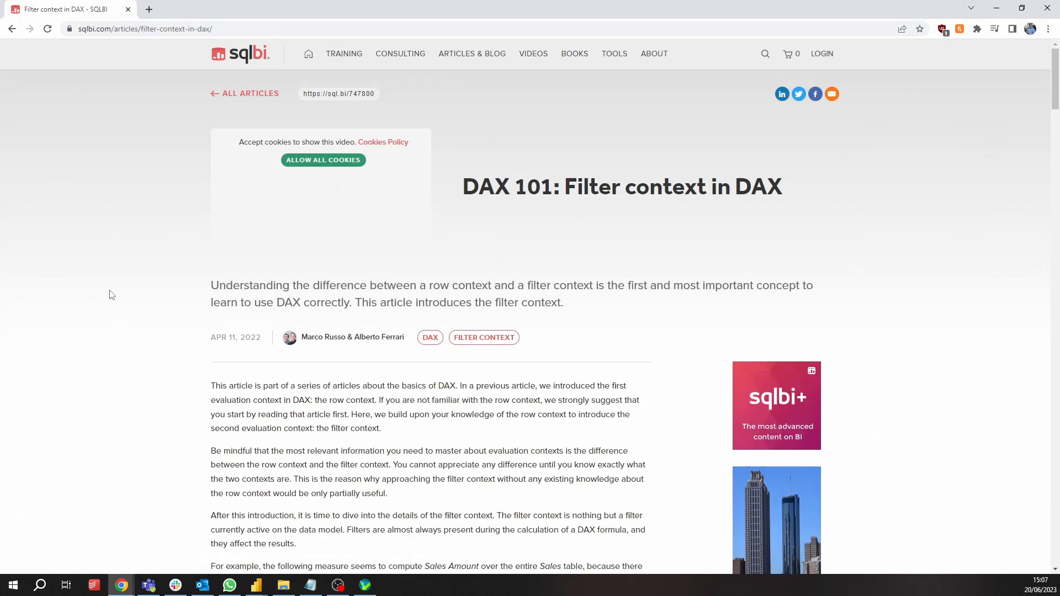
{"action": "mouse_move", "coordinate": [116, 296]}
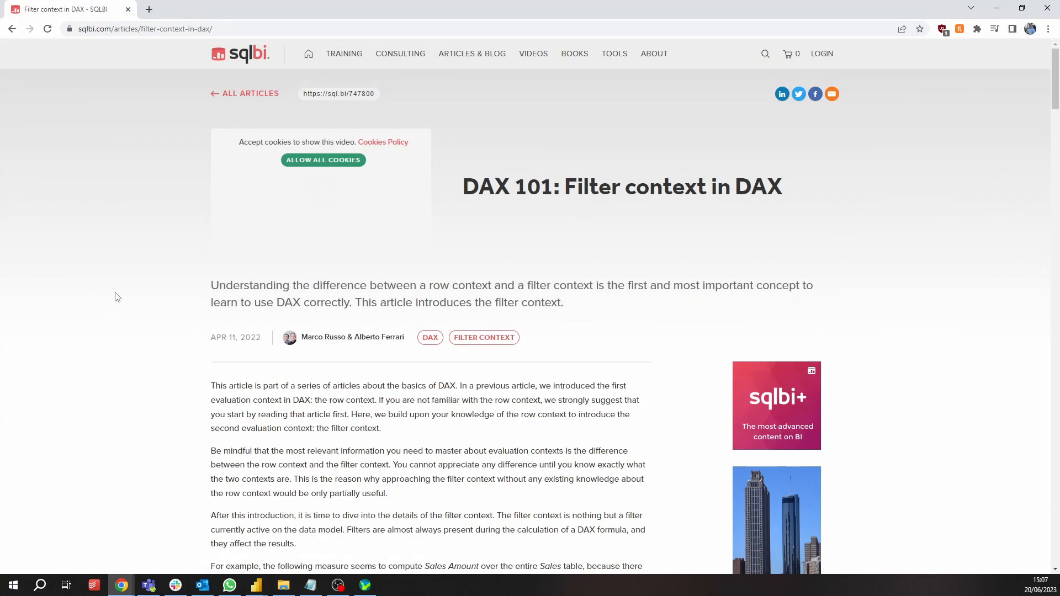
{"action": "mouse_move", "coordinate": [116, 279]}
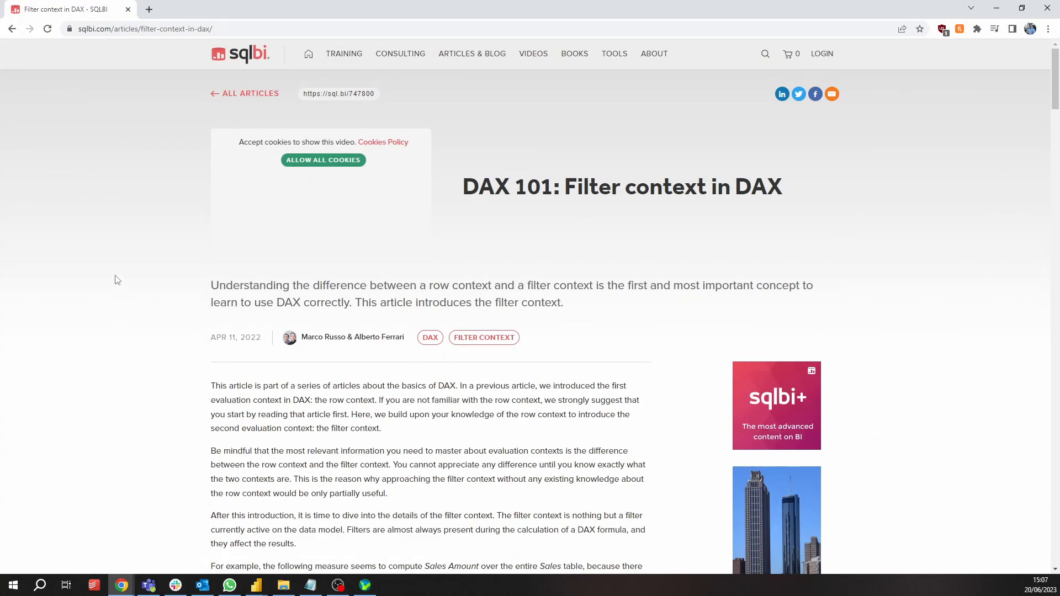
{"action": "mouse_move", "coordinate": [128, 285]}
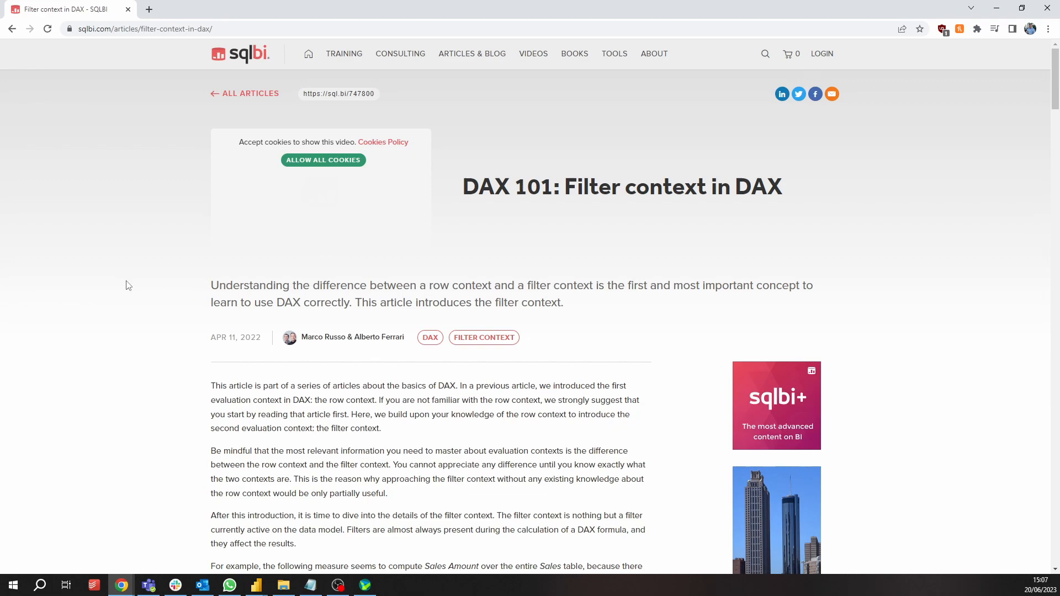
{"action": "mouse_move", "coordinate": [124, 292]}
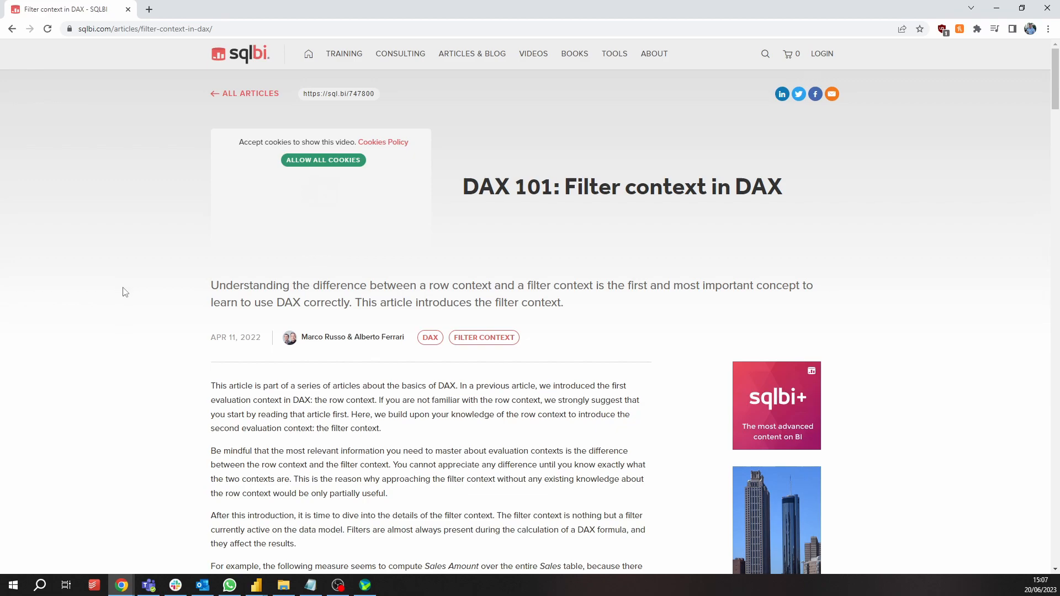
Scroll to the SUMMARIZECOLUMNS example and highlight the per-combination filter context paragraph
{"action": "scroll", "scroll_direction": "down", "scroll_amount": 3}
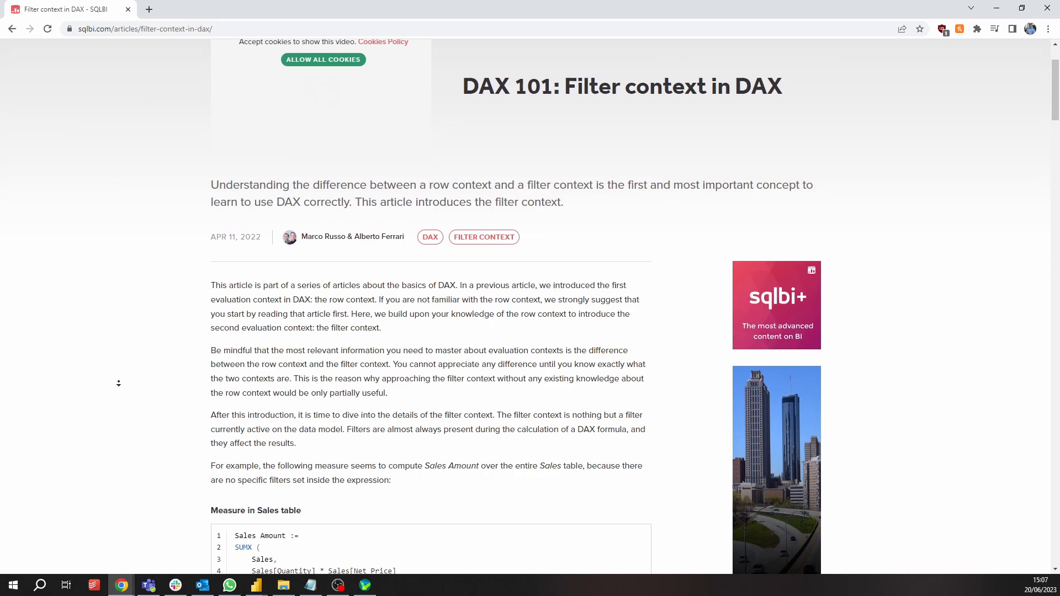
{"action": "scroll", "scroll_direction": "down", "scroll_amount": 3}
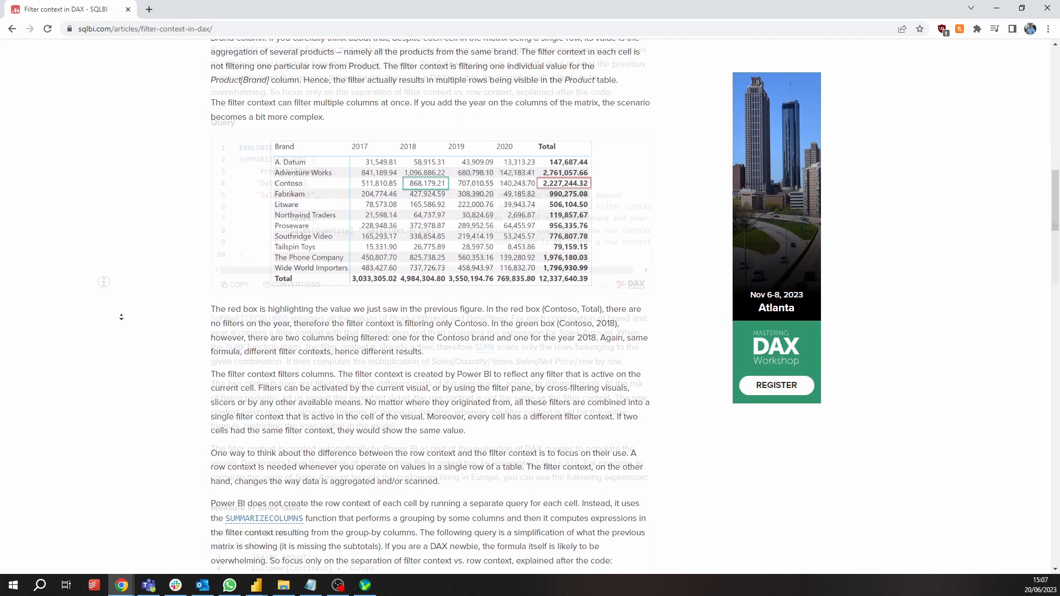
{"action": "scroll", "scroll_direction": "down", "scroll_amount": 3}
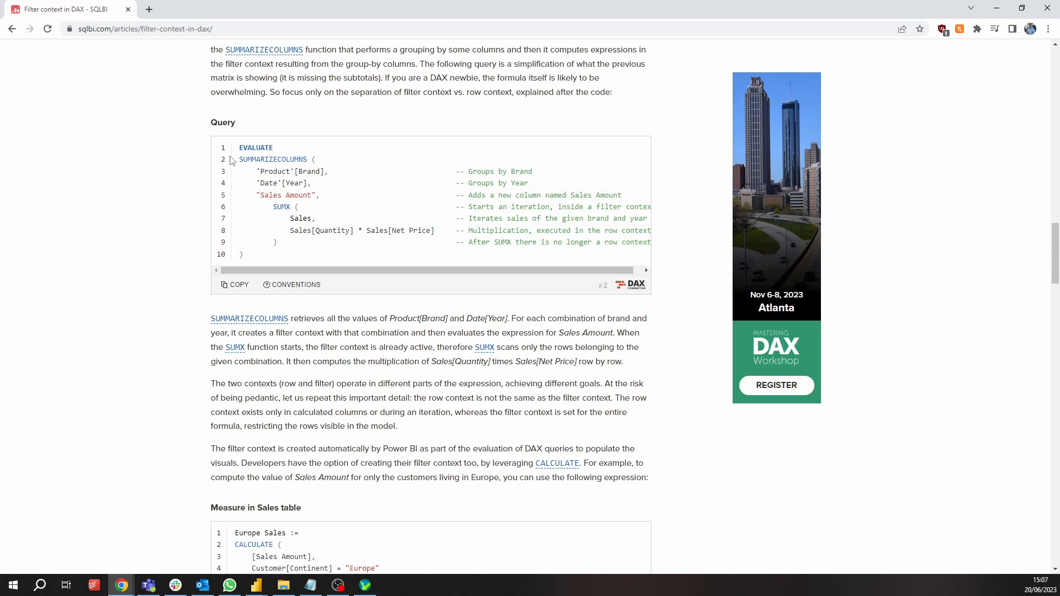
{"action": "mouse_move", "coordinate": [126, 265]}
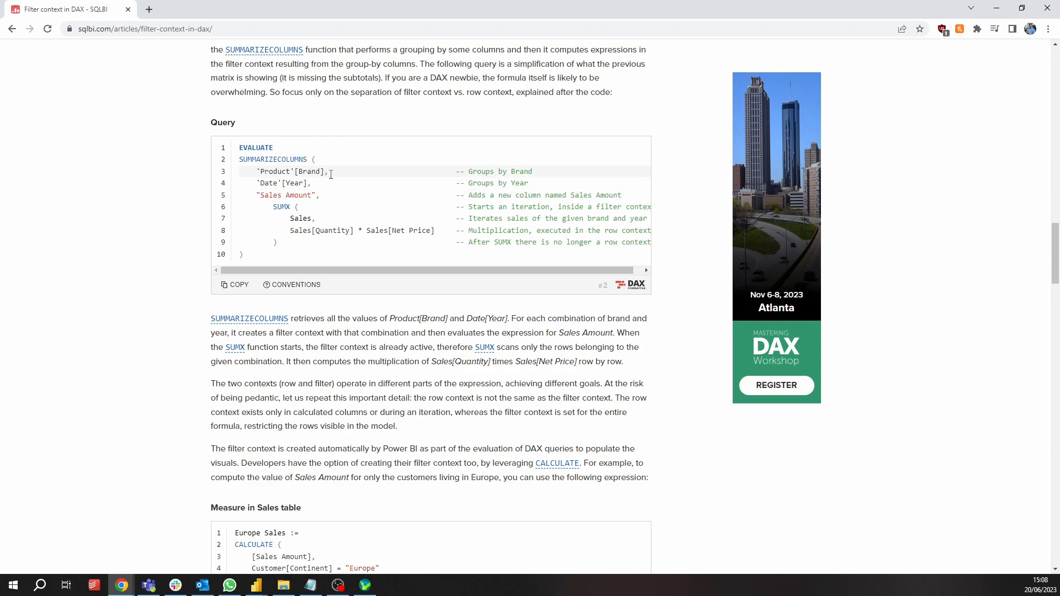
{"action": "mouse_move", "coordinate": [241, 185]}
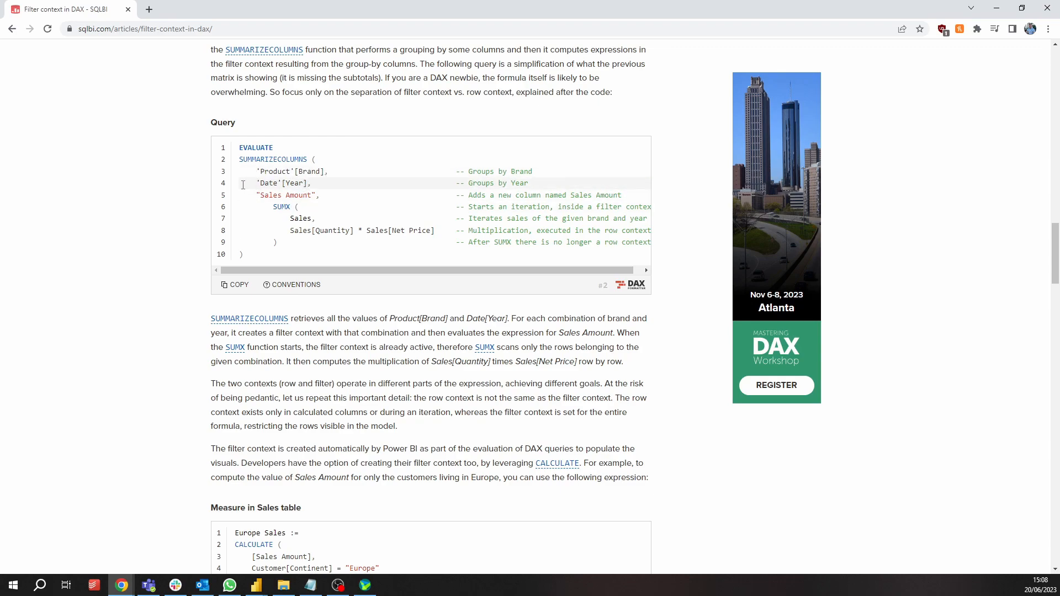
{"action": "left_click_drag", "start_coordinate": [510, 318], "coordinate": [621, 361]}
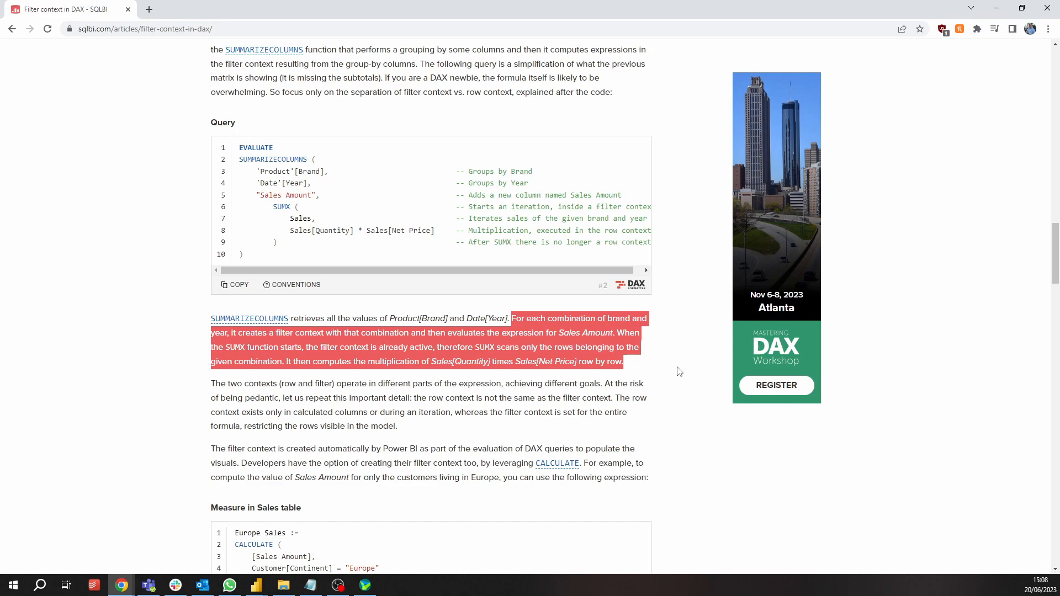
{"action": "mouse_move", "coordinate": [662, 373]}
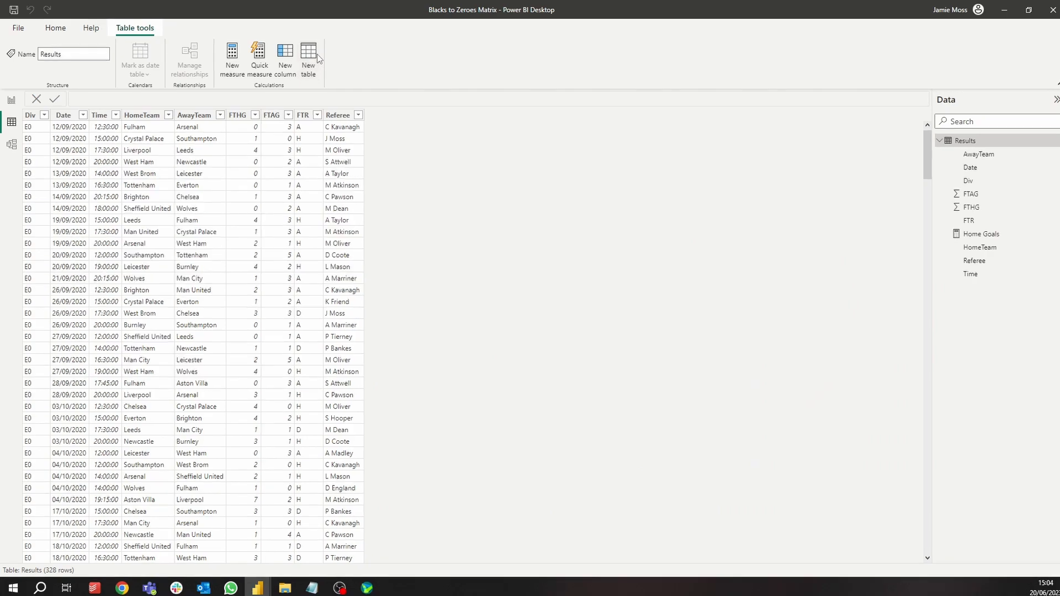
Create calculated table Referee = DISTINCT(Results[Referee])
{"action": "left_click", "coordinate": [308, 57]}
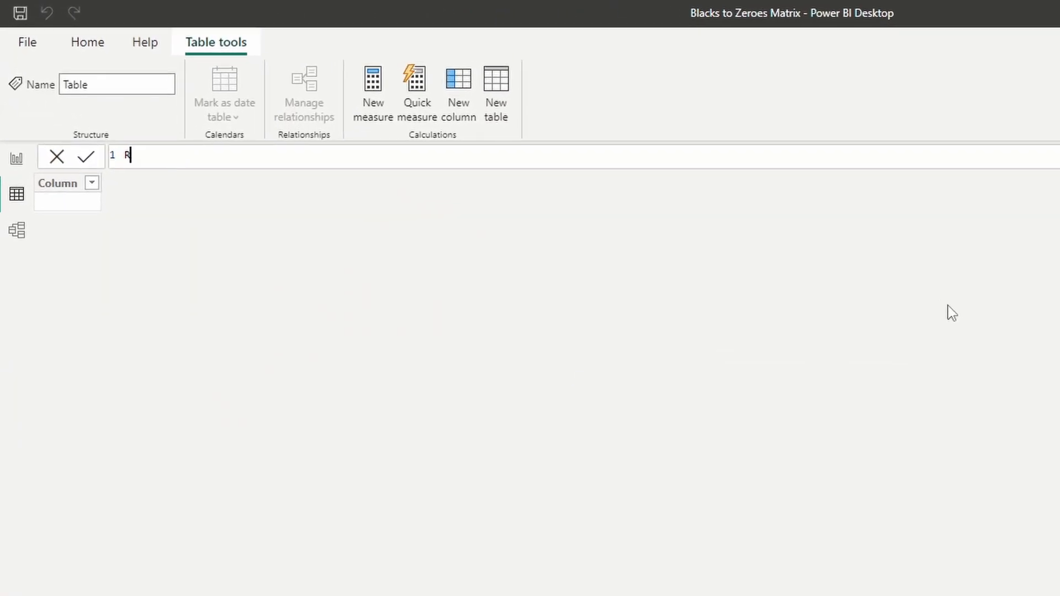
{"action": "type", "text": "eferee"}
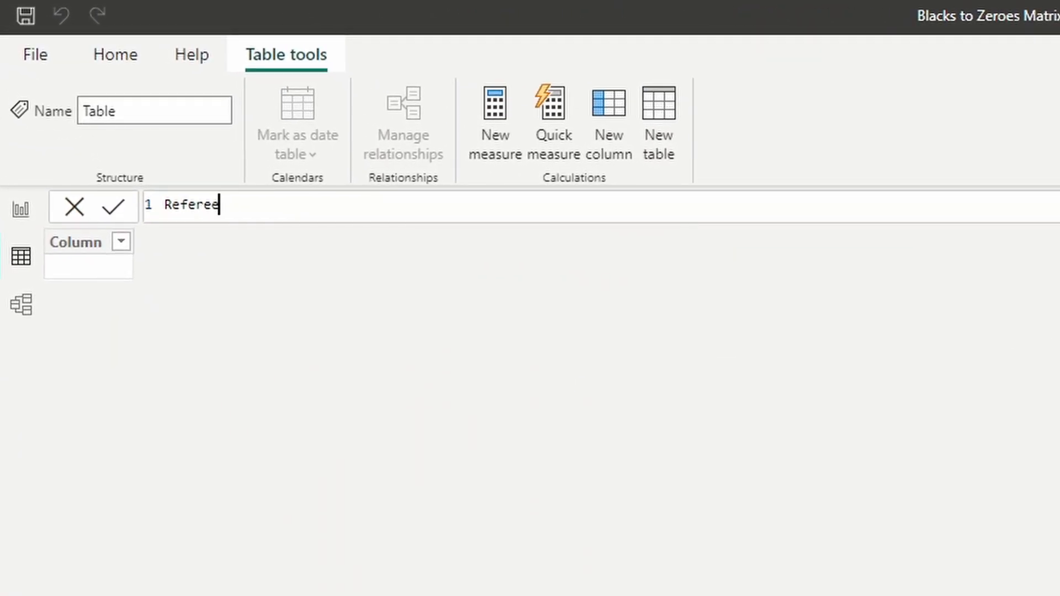
{"action": "type", "text": "\" \""}
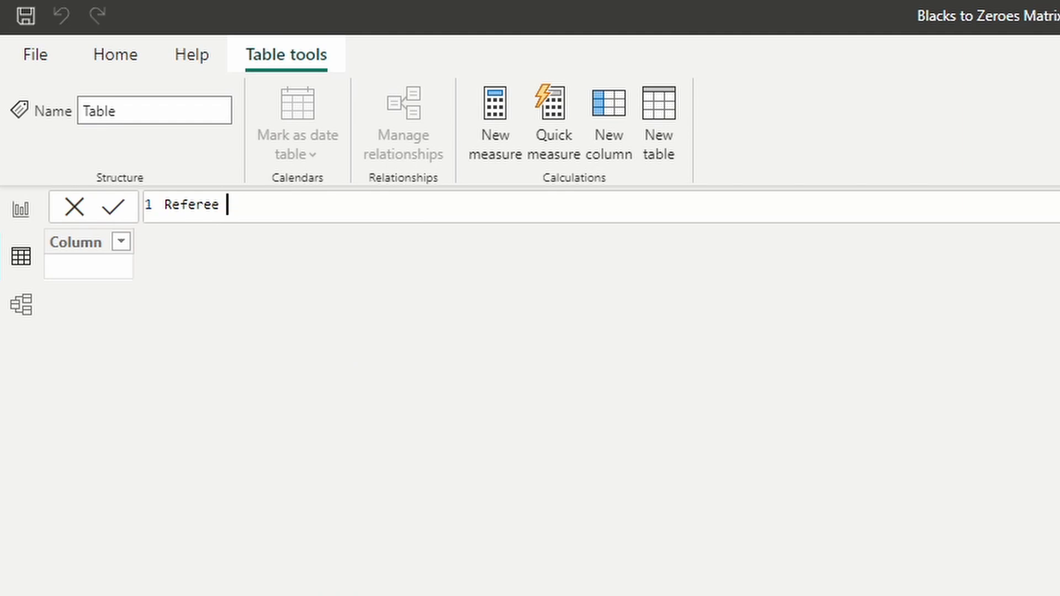
{"action": "type", "text": "= DISTINCT("}
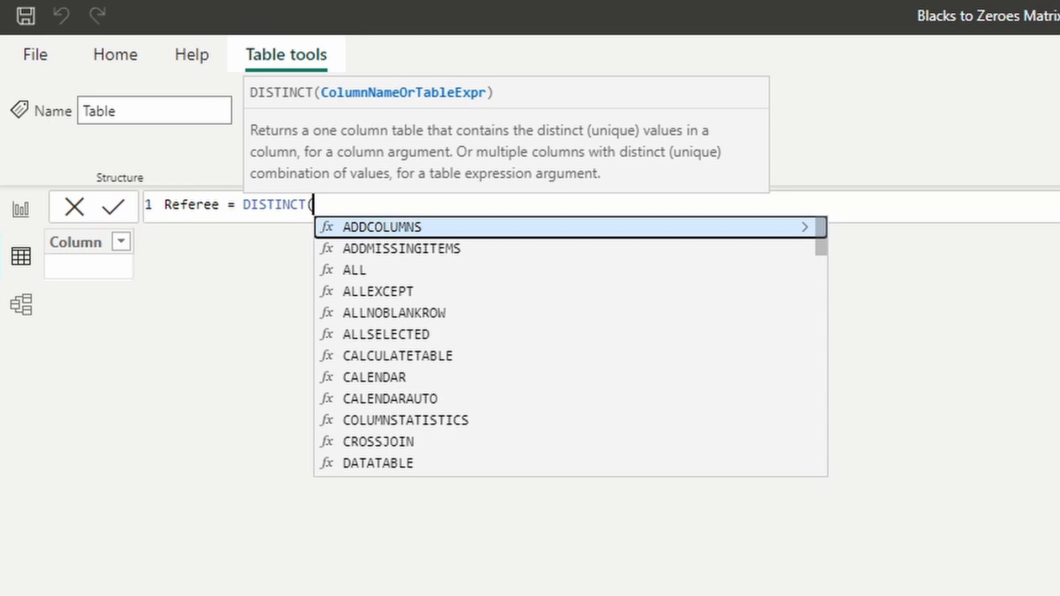
{"action": "type", "text": "Results[Referee])"}
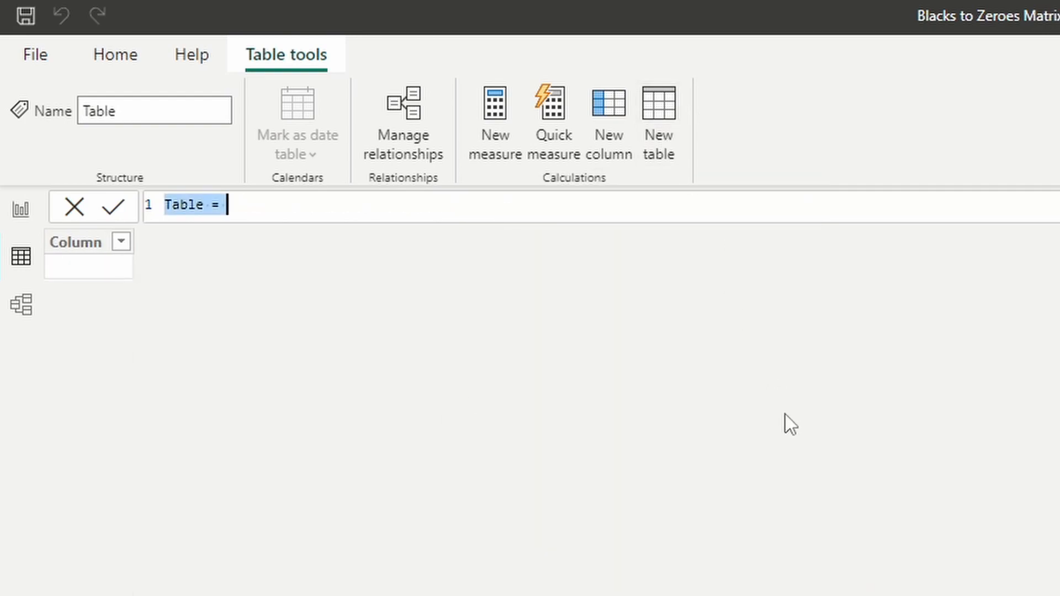
Create calculated table Home Team = DISTINCT(Results[HomeTeam]) and view the model diagram
{"action": "type", "text": "Home Team"}
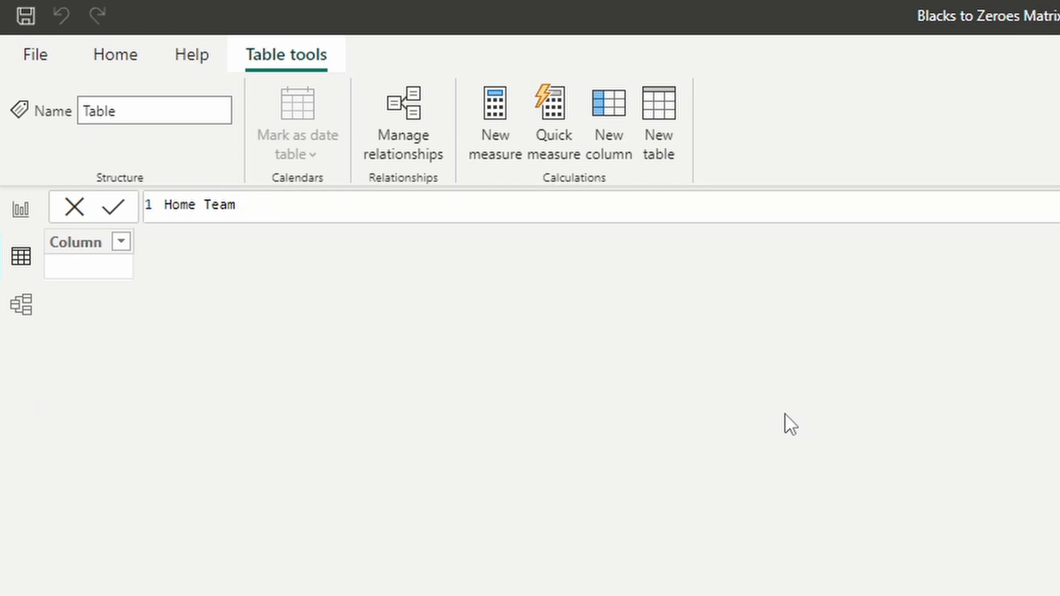
{"action": "type", "text": "= DISTINCT(Results[HomeTeam])"}
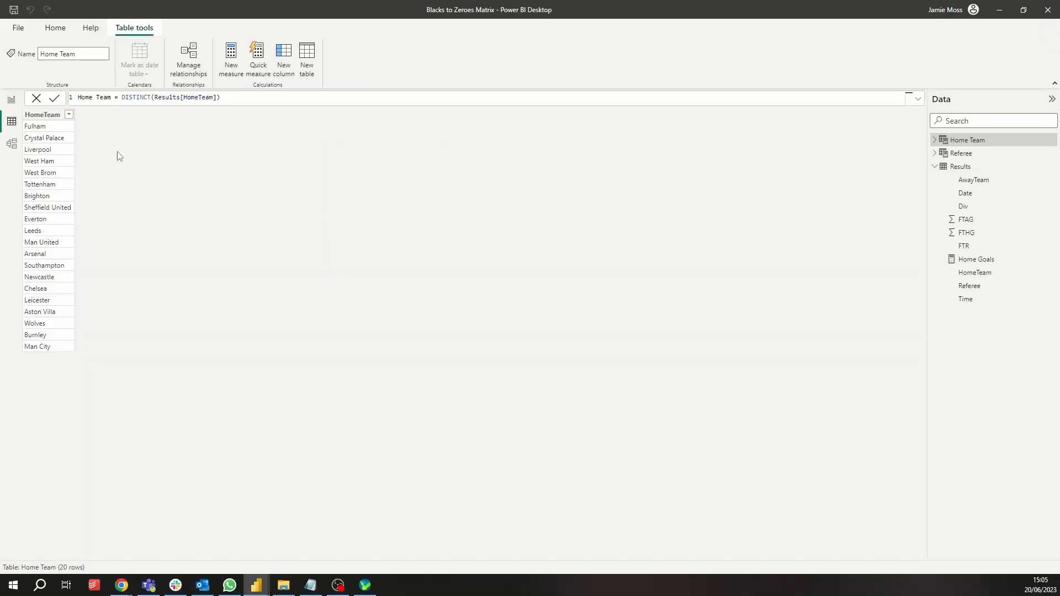
{"action": "left_click", "coordinate": [11, 144]}
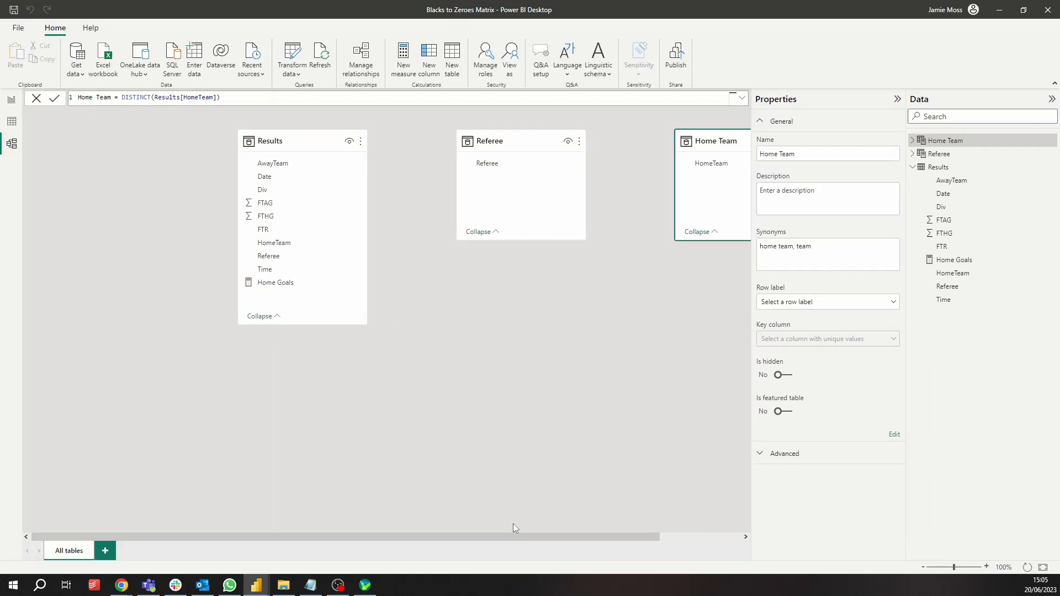
Pan the model diagram to show Results, Referee and Home Team tables
{"action": "left_click_drag", "start_coordinate": [514, 536], "coordinate": [628, 539]}
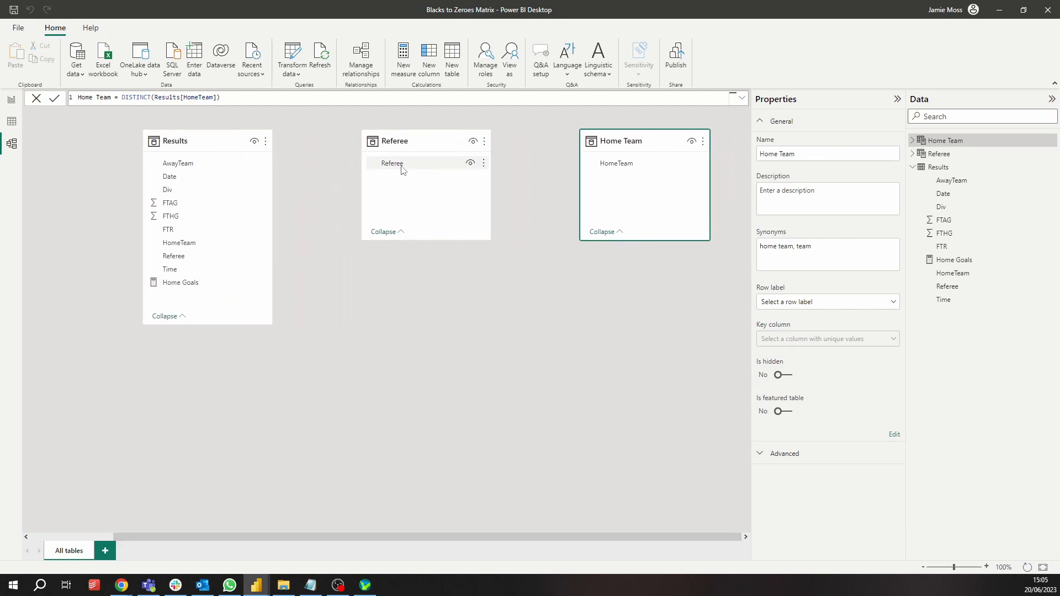
{"action": "mouse_move", "coordinate": [414, 169]}
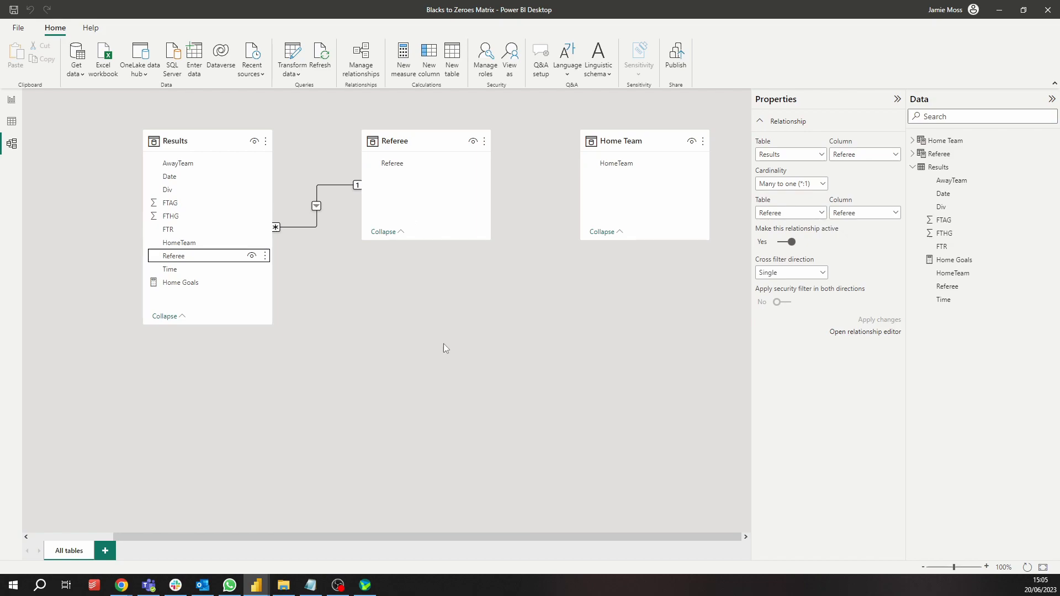
{"action": "mouse_move", "coordinate": [454, 247]}
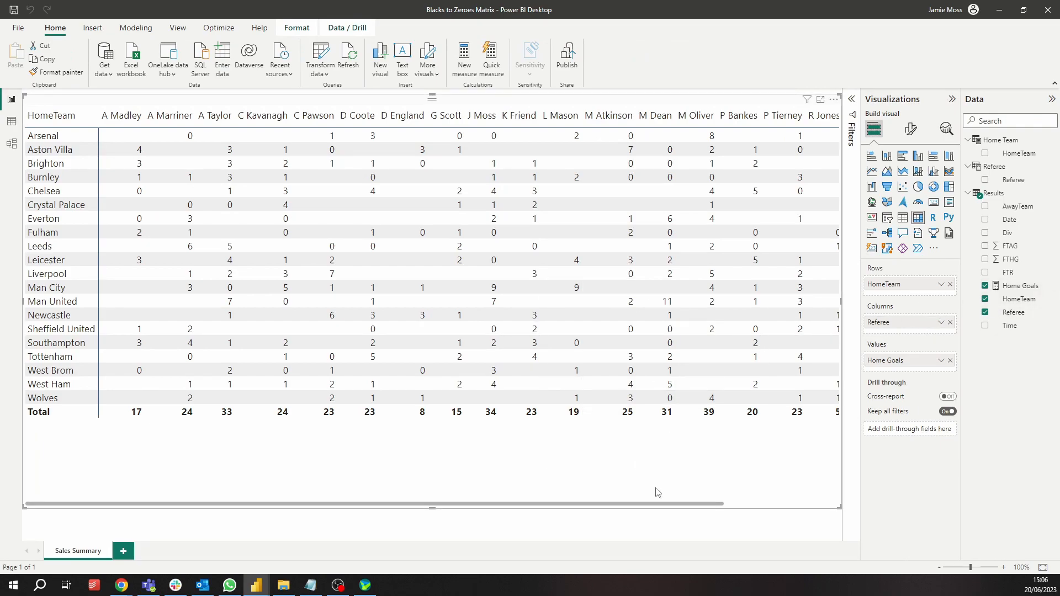
{"action": "mouse_move", "coordinate": [899, 350]}
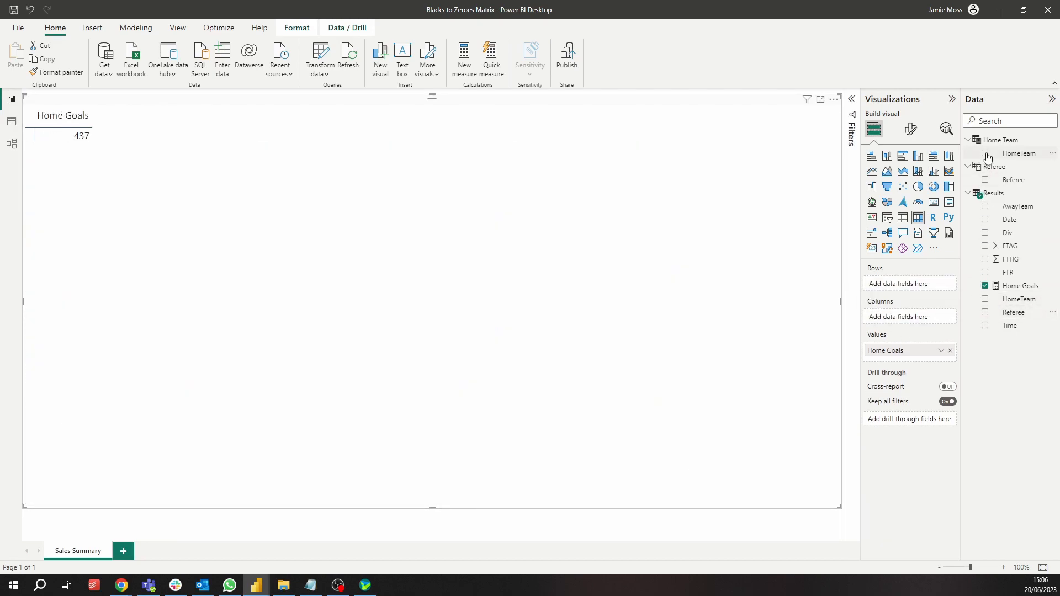
Put Home Team[HomeTeam] on matrix rows and Referee[Referee] on columns
{"action": "left_click", "coordinate": [985, 154]}
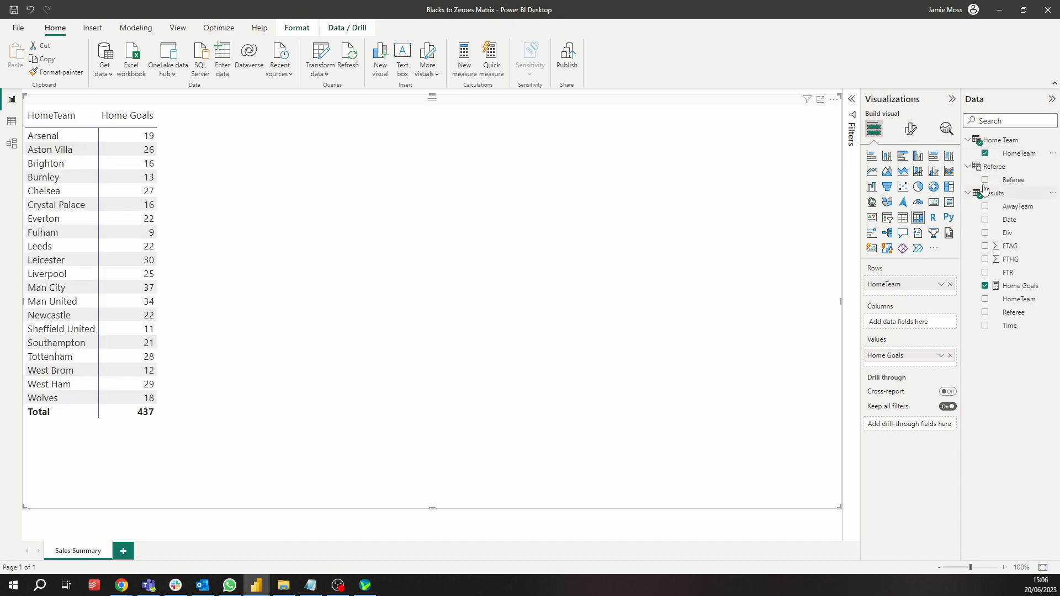
{"action": "left_click", "coordinate": [985, 179]}
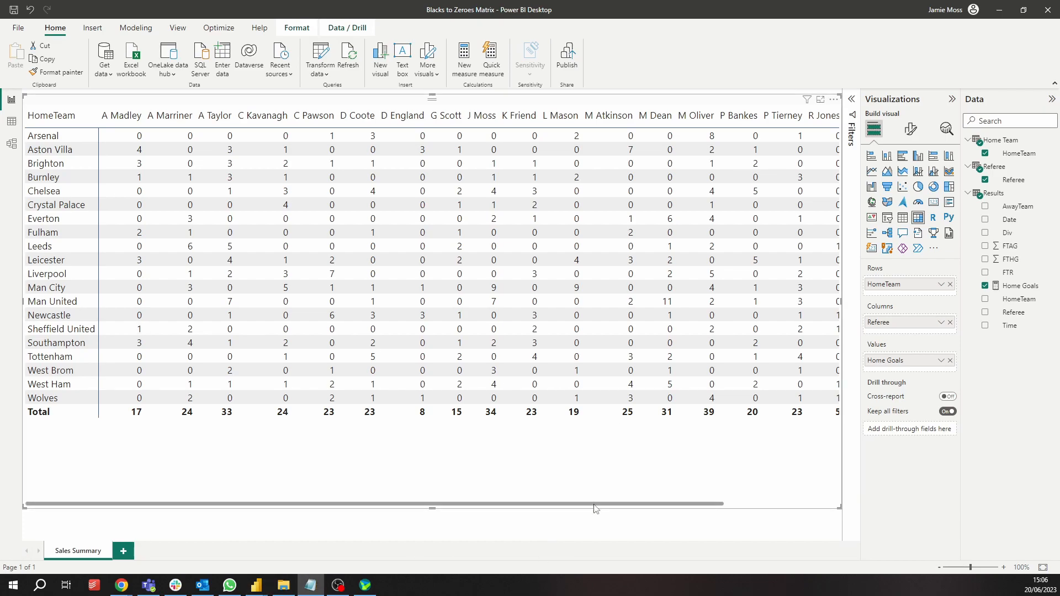
{"action": "mouse_move", "coordinate": [608, 490]}
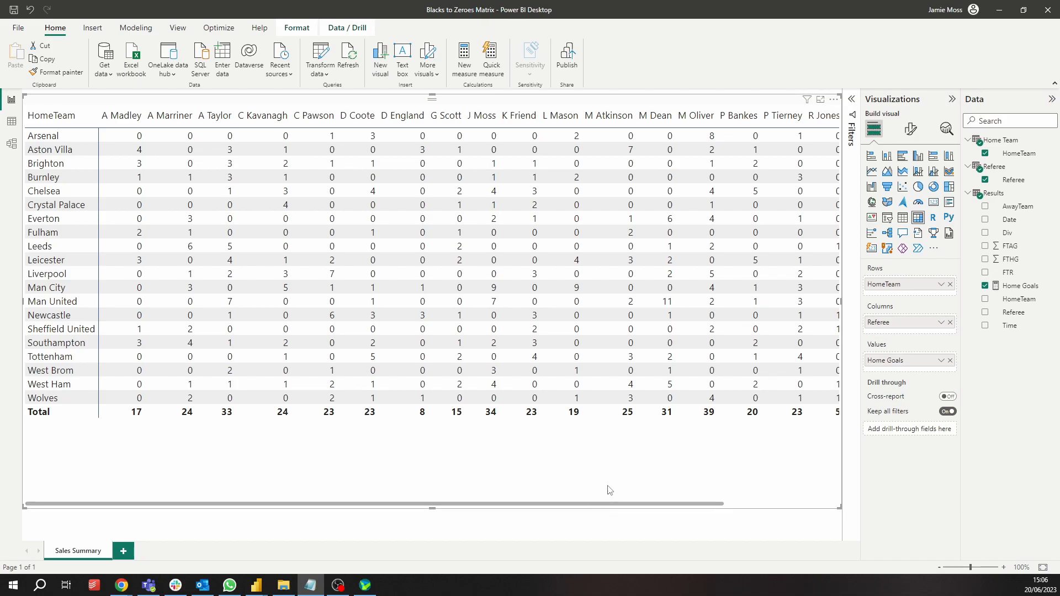